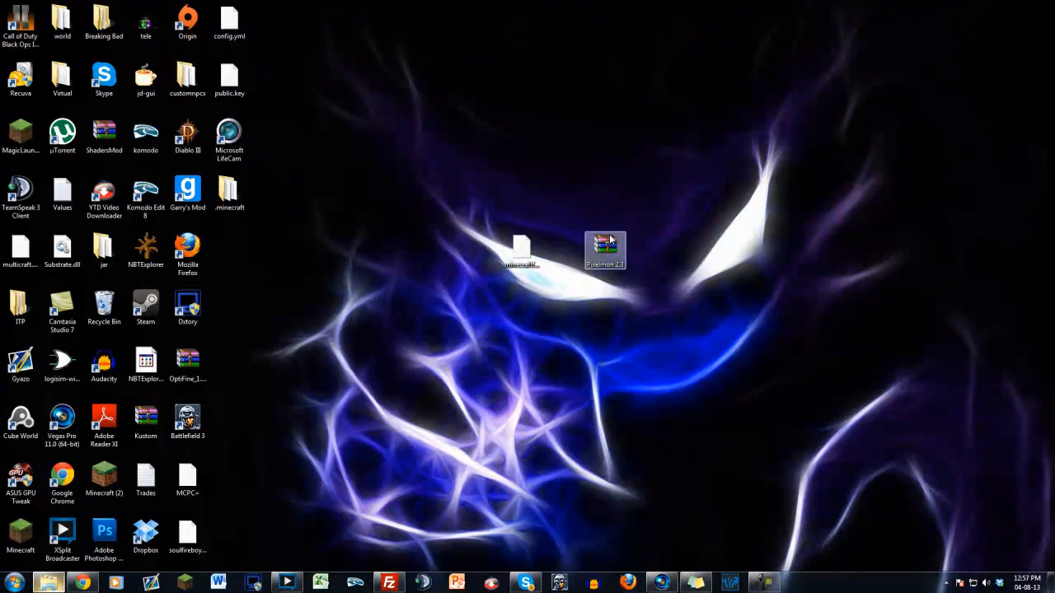
Run the Forge 9.10.0.799 installer, install the client profile and confirm the success message.
{"action": "left_click", "coordinate": [605, 244]}
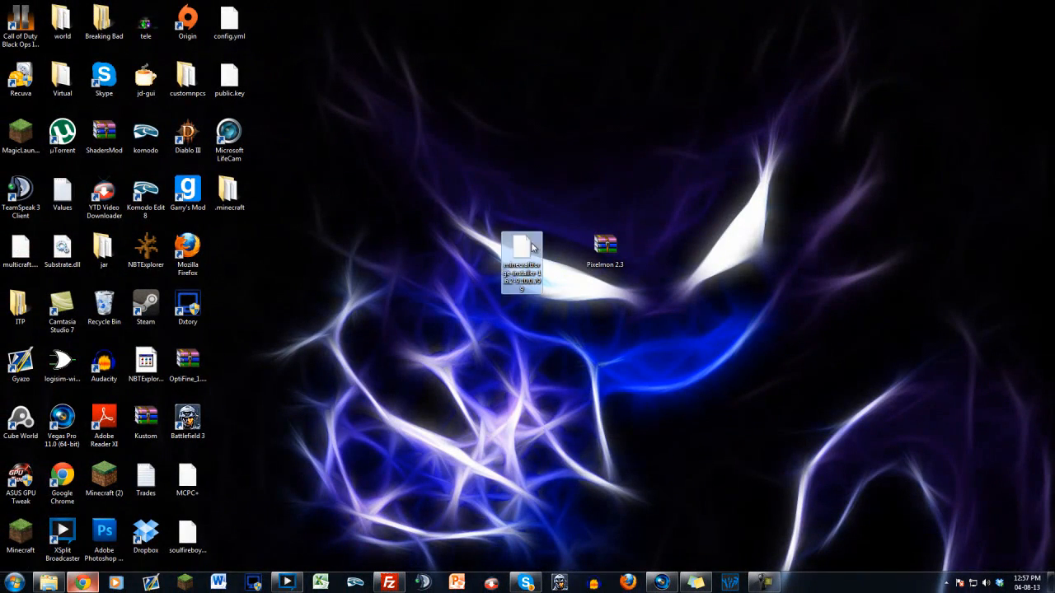
{"action": "mouse_move", "coordinate": [519, 250]}
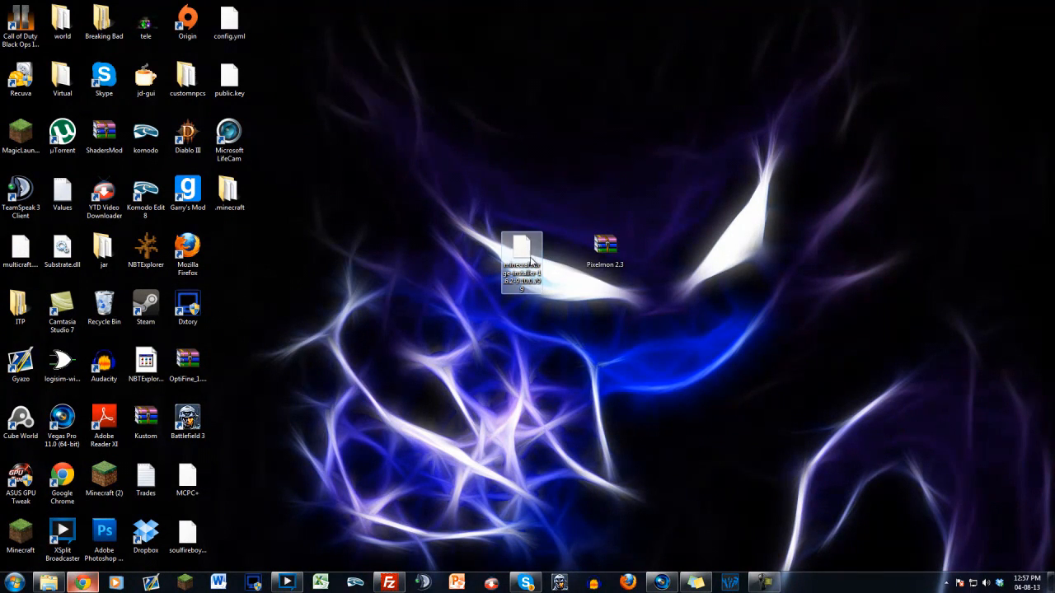
{"action": "double_click", "coordinate": [520, 264]}
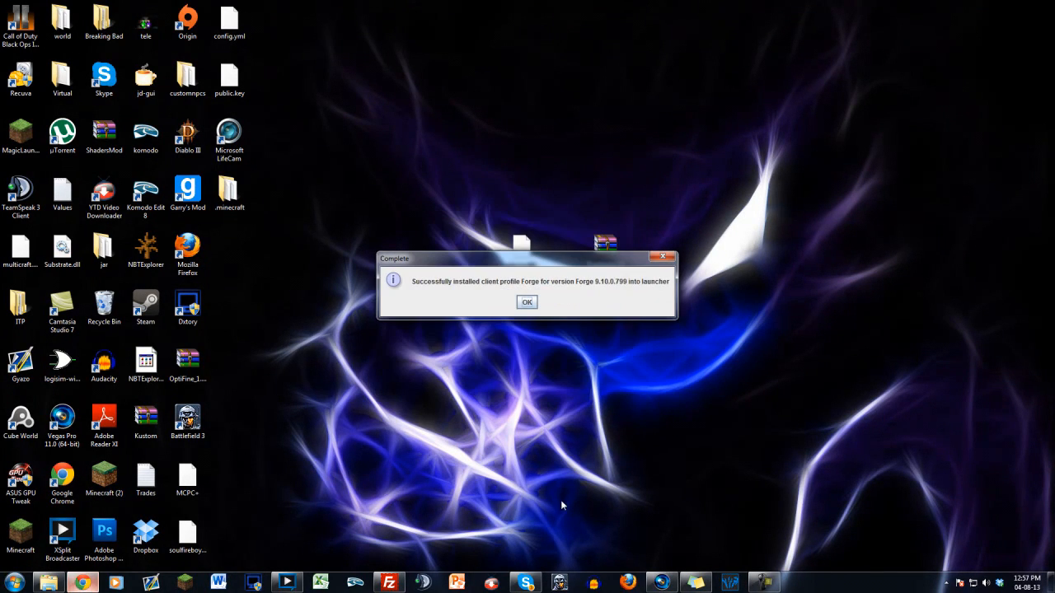
{"action": "left_click", "coordinate": [527, 302]}
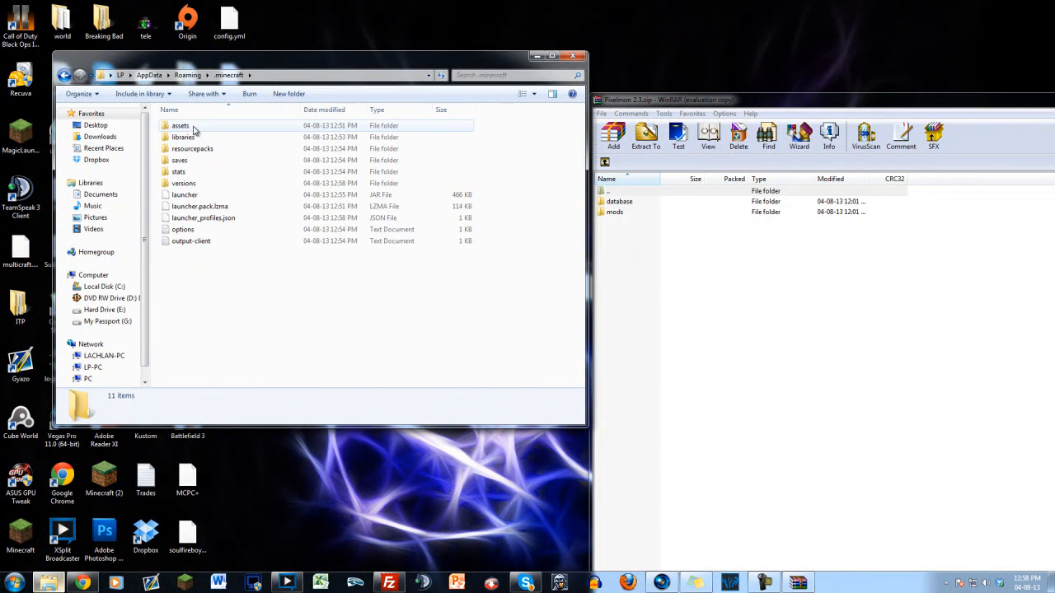
Copy Pixelmon 2.3's database and mods folders into .minecraft and launch the Minecraft exe.
{"action": "left_click", "coordinate": [646, 136]}
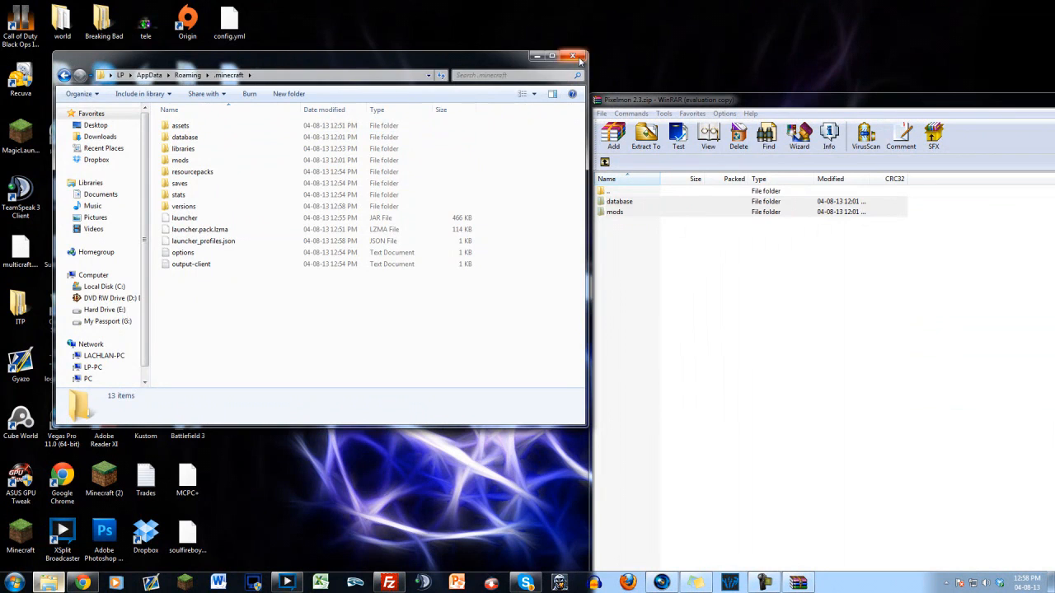
{"action": "left_click", "coordinate": [572, 56]}
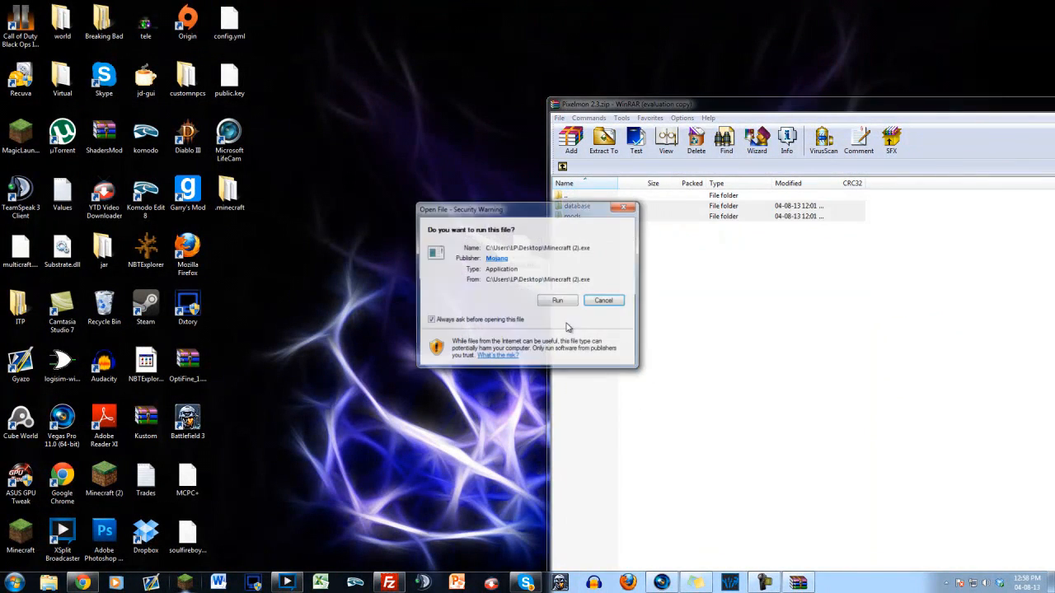
Allow the launcher to run and hit Play to reach the login screen of the signed-in account.
{"action": "left_click", "coordinate": [557, 300]}
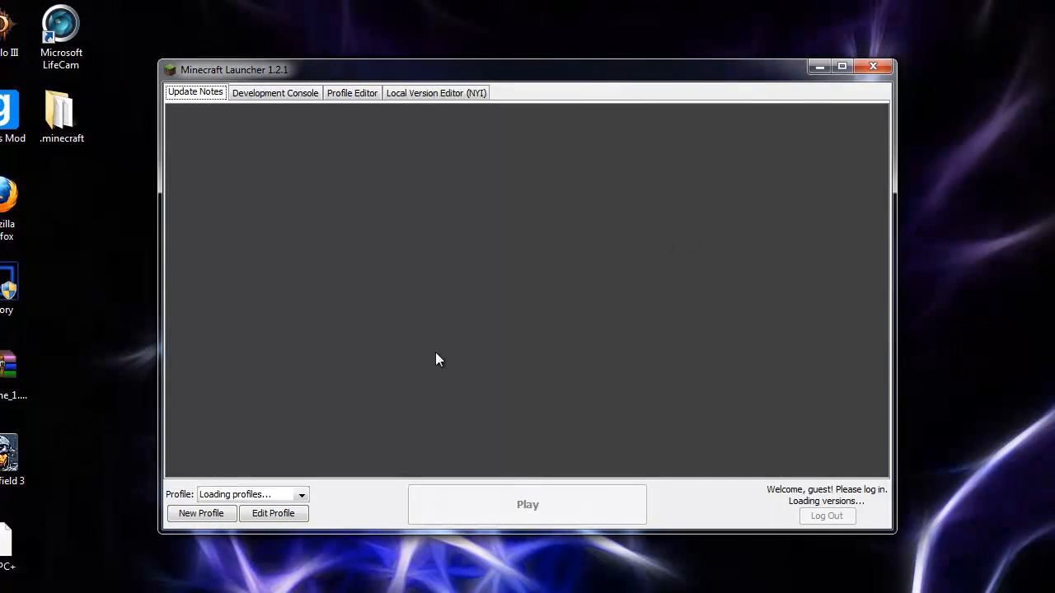
{"action": "left_click", "coordinate": [302, 494]}
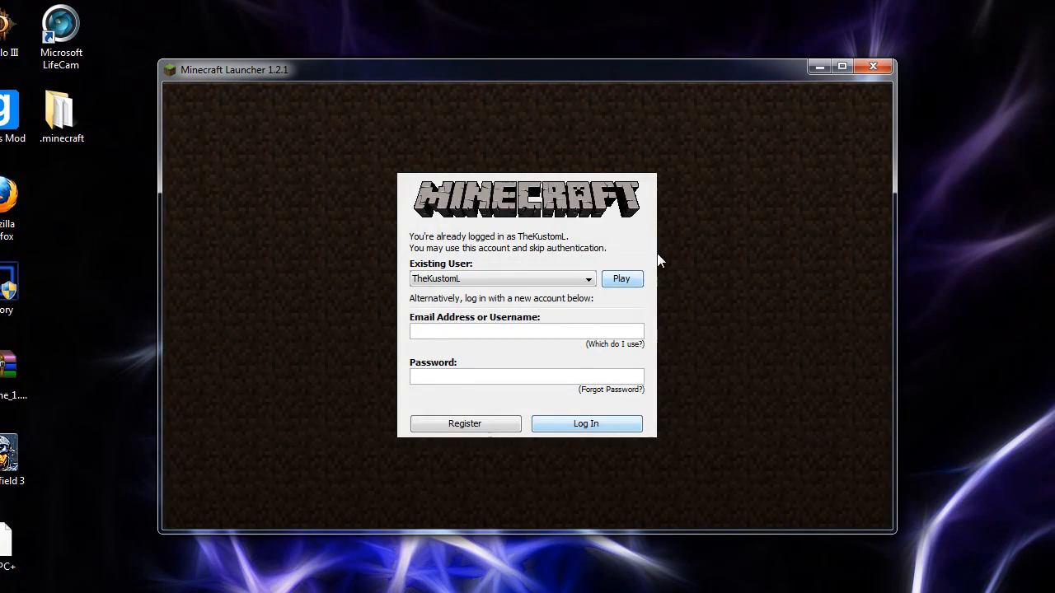
Play as the existing user, reach the Forge 1.6.2 title with 4 mods loaded, then go to Multiplayer.
{"action": "left_click", "coordinate": [622, 279]}
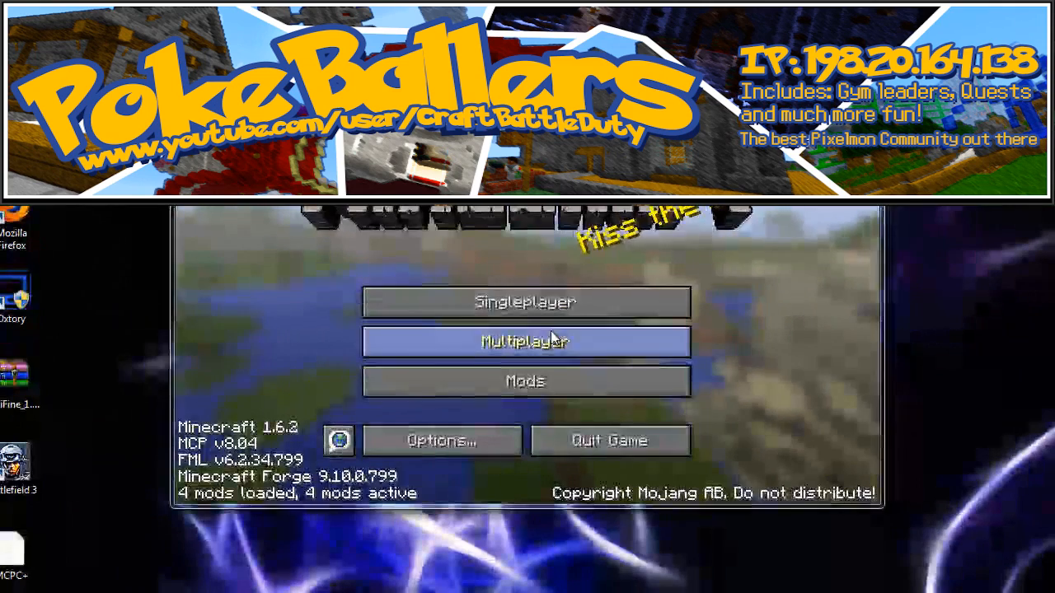
{"action": "left_click", "coordinate": [524, 342]}
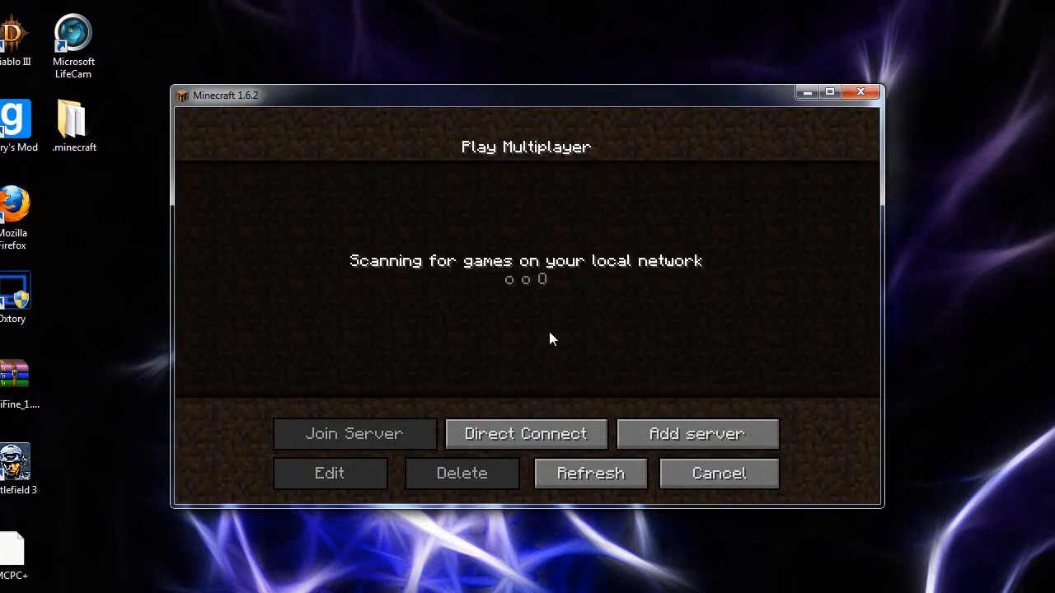